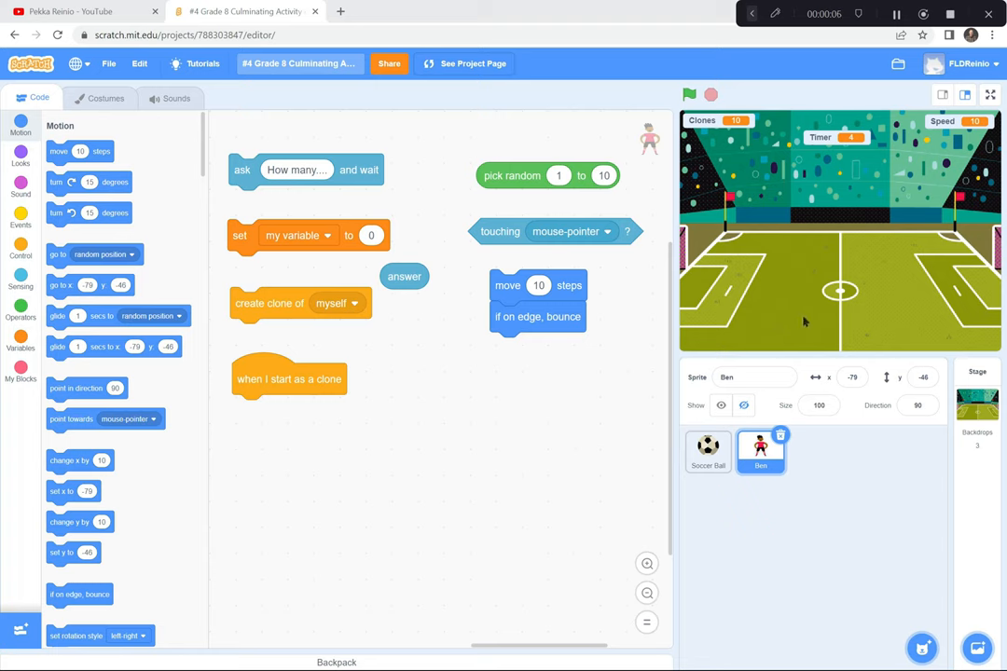
{"action": "mouse_move", "coordinate": [775, 297]}
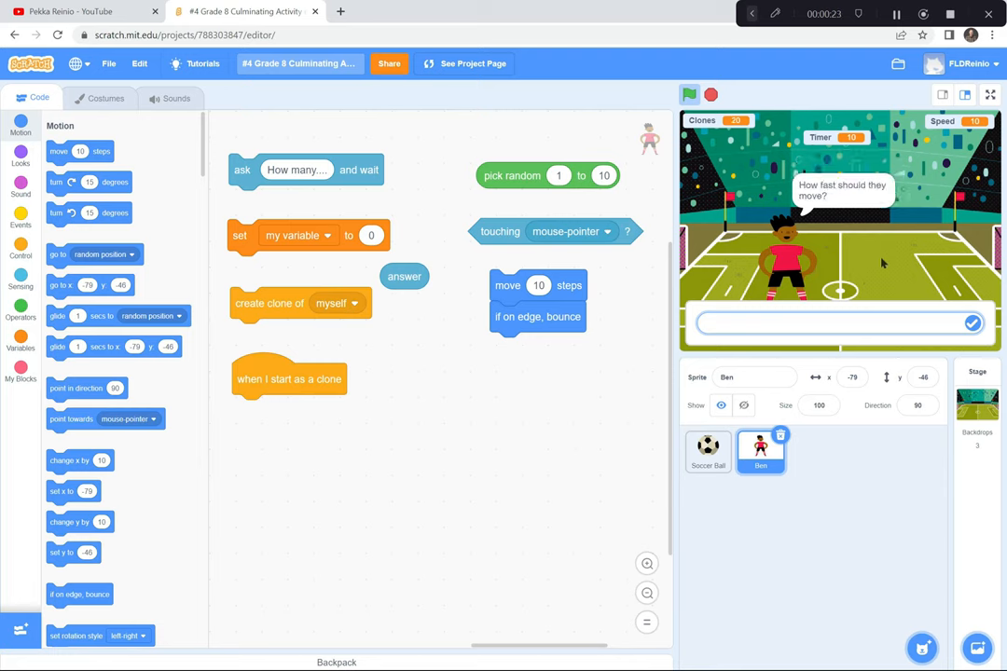
Run the game and answer 10 balls to catch and speed 10 when the player asks.
{"action": "type", "text": "10"}
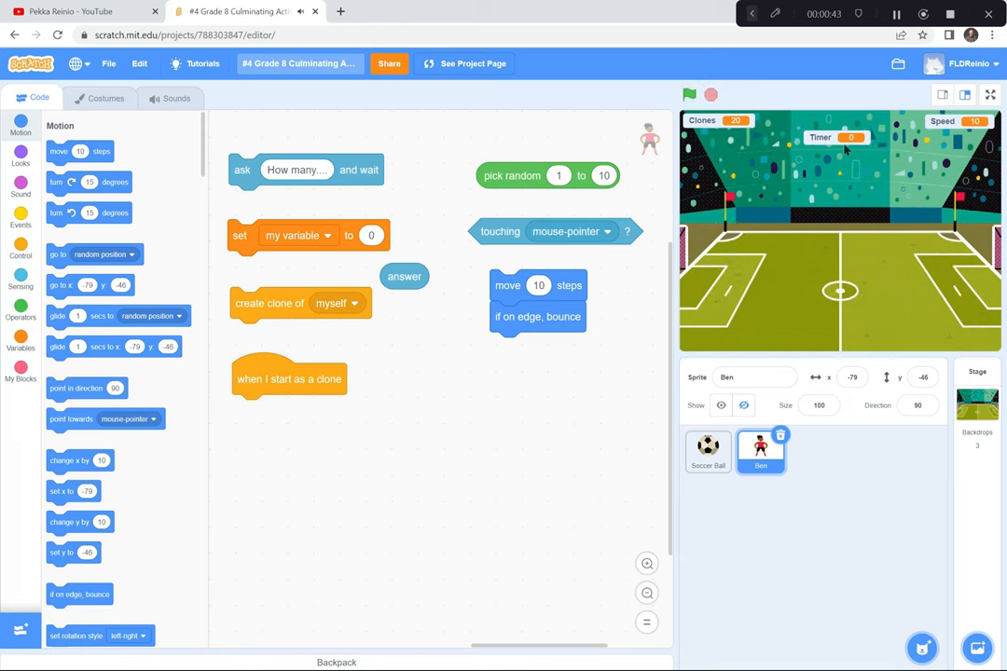
{"action": "mouse_move", "coordinate": [626, 399]}
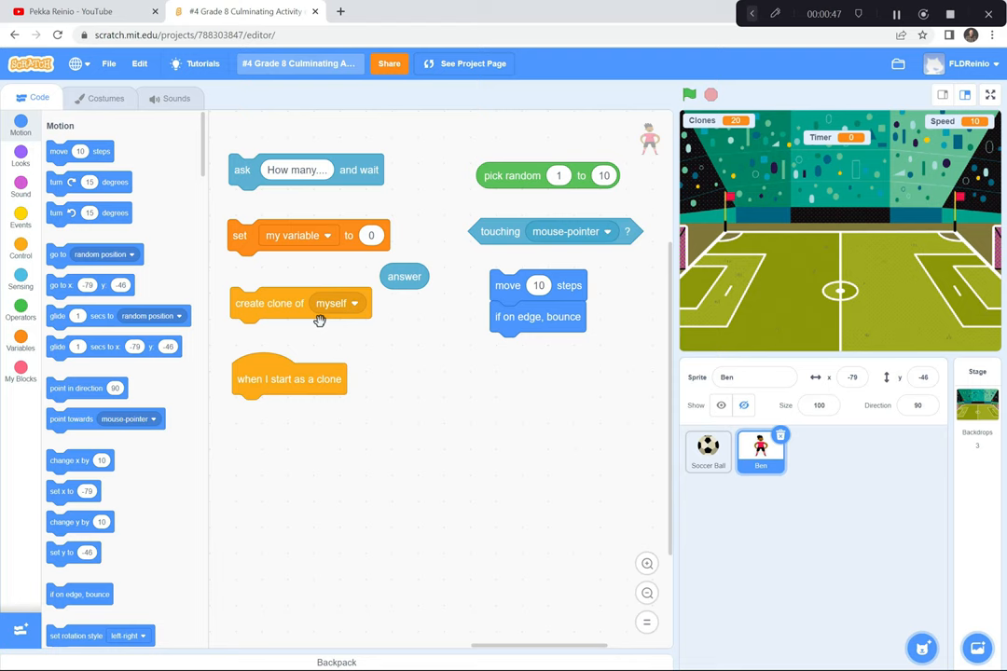
{"action": "mouse_move", "coordinate": [498, 421]}
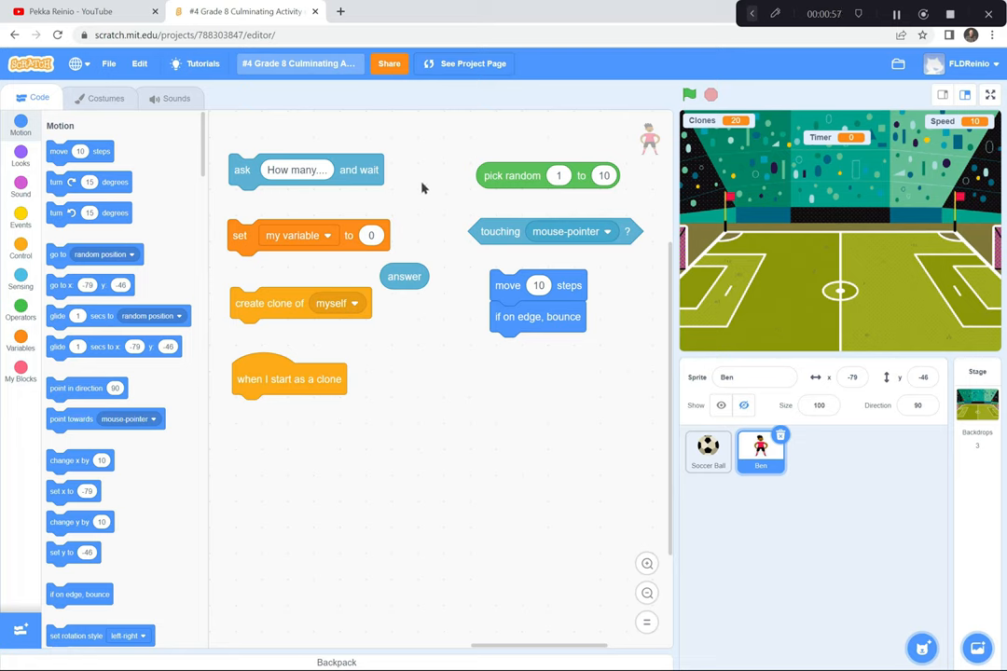
{"action": "mouse_move", "coordinate": [399, 168]}
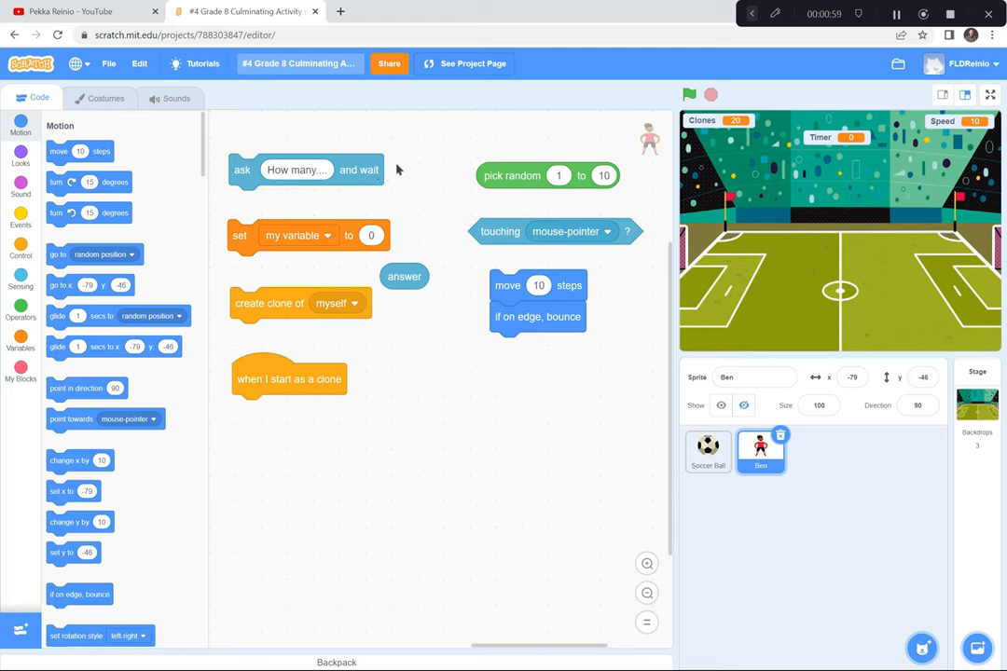
{"action": "mouse_move", "coordinate": [414, 382]}
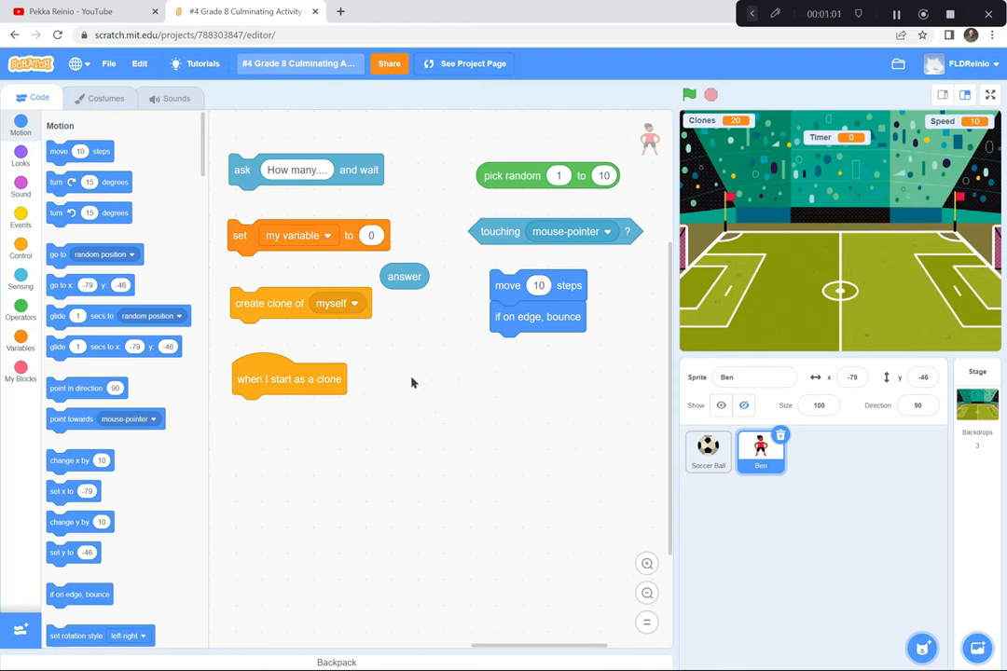
{"action": "mouse_move", "coordinate": [345, 257]}
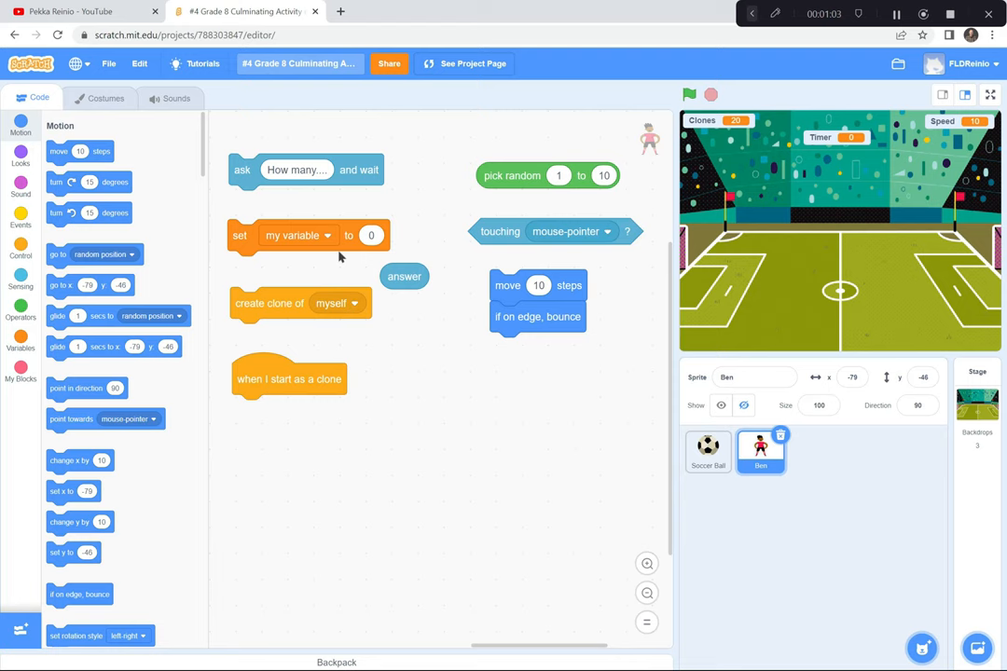
{"action": "mouse_move", "coordinate": [365, 287]}
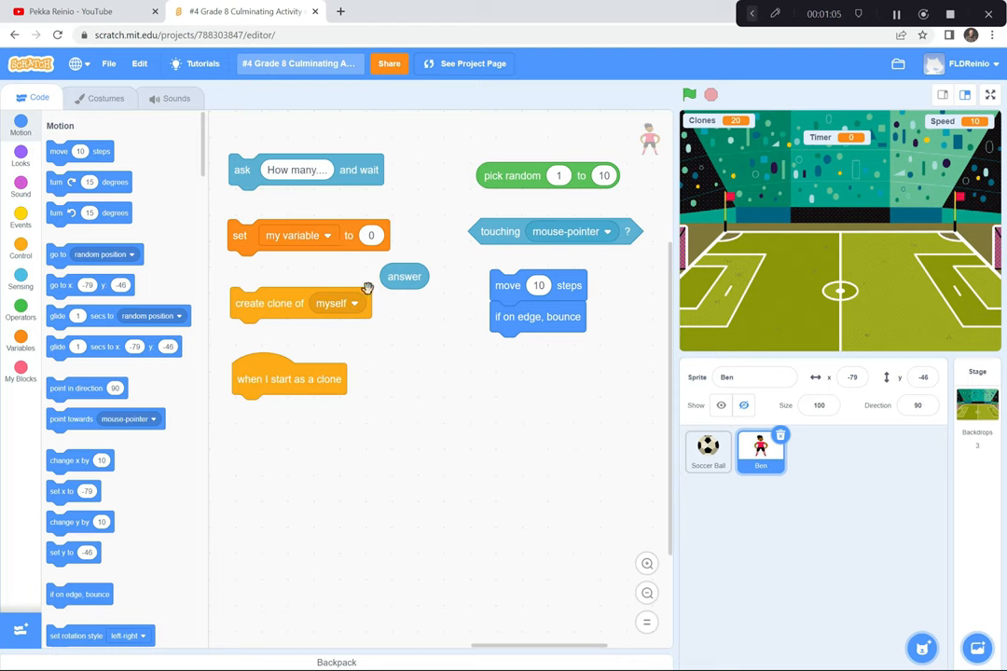
{"action": "mouse_move", "coordinate": [363, 272]}
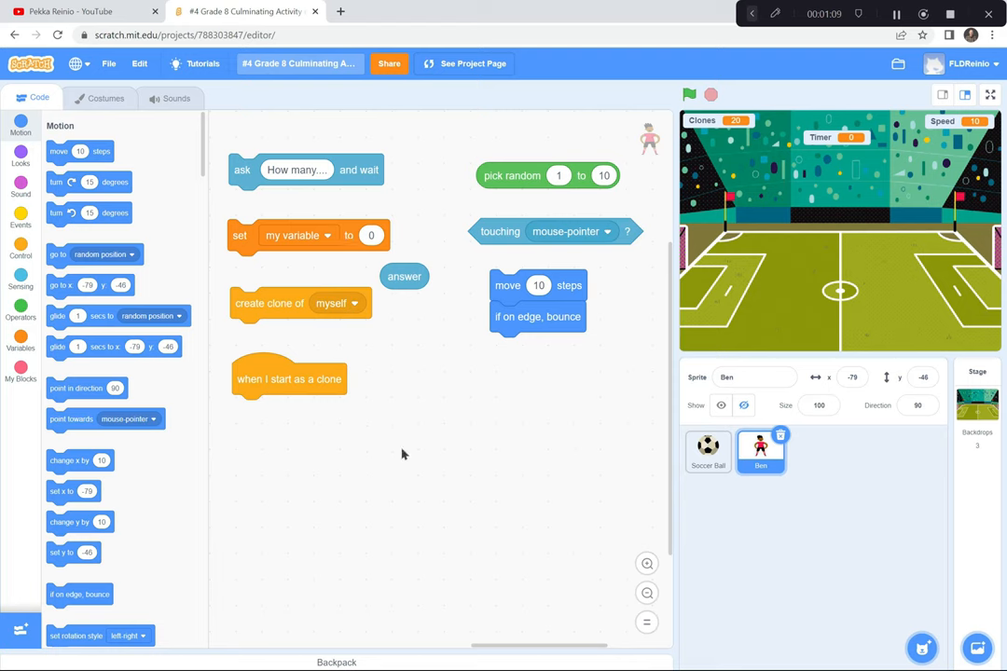
{"action": "mouse_move", "coordinate": [414, 276]}
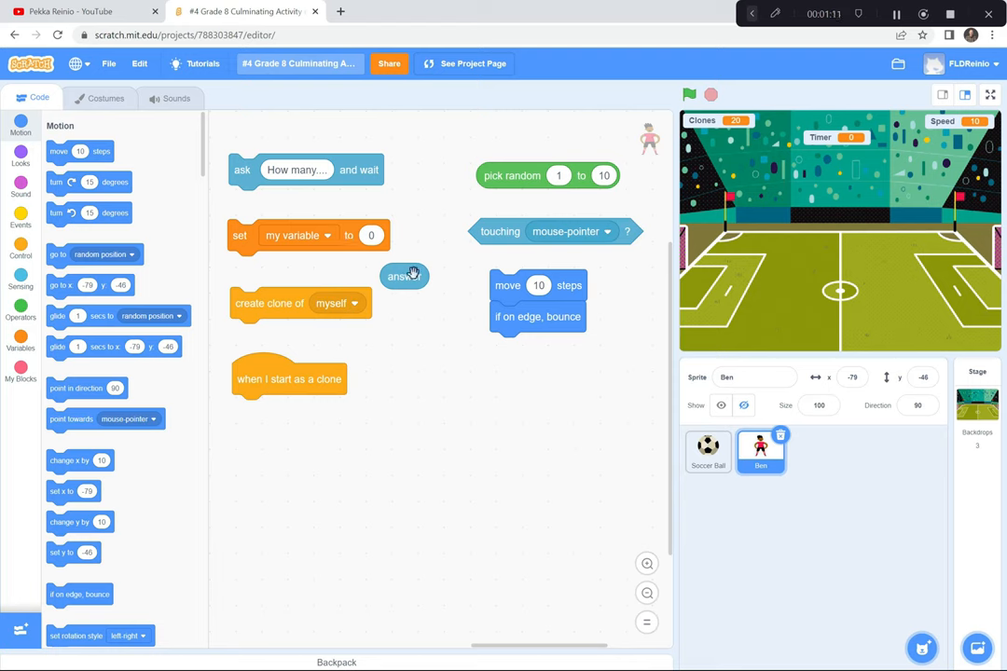
{"action": "mouse_move", "coordinate": [423, 298]}
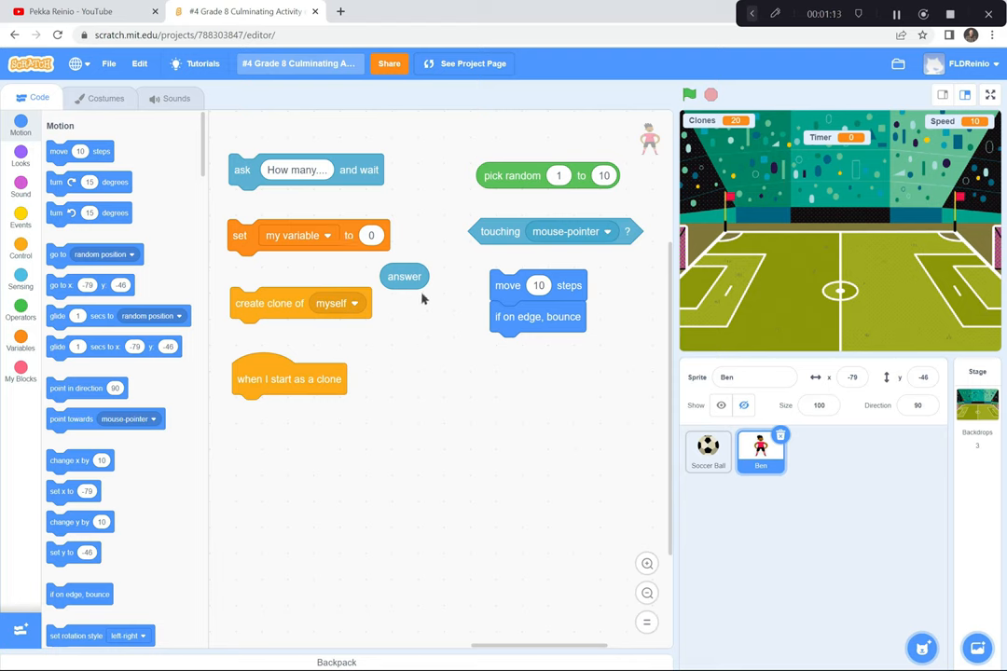
{"action": "mouse_move", "coordinate": [425, 406]}
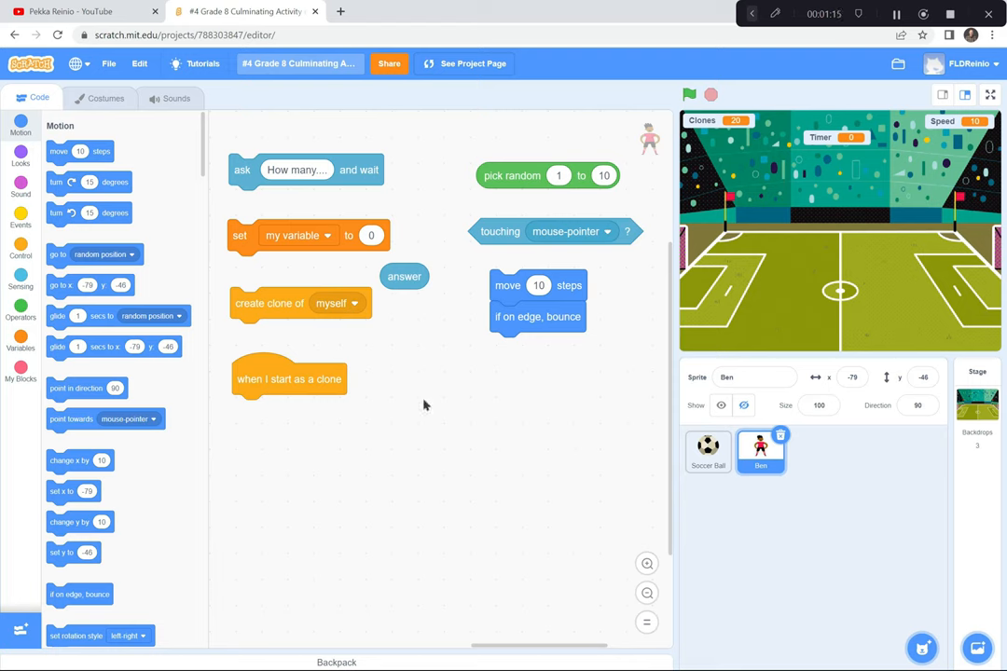
{"action": "mouse_move", "coordinate": [418, 403]}
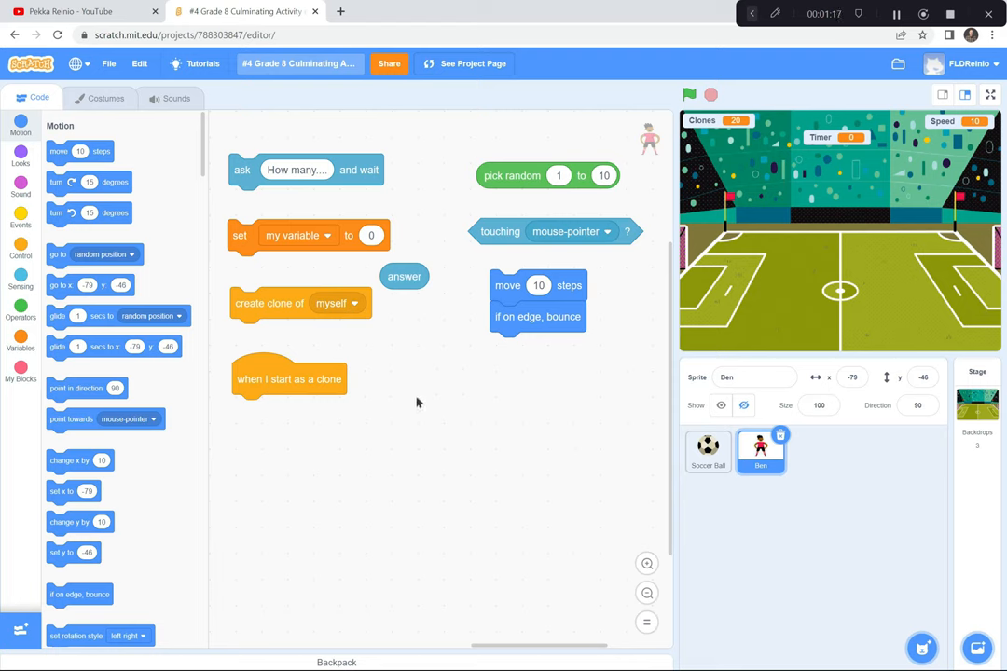
{"action": "mouse_move", "coordinate": [362, 345]}
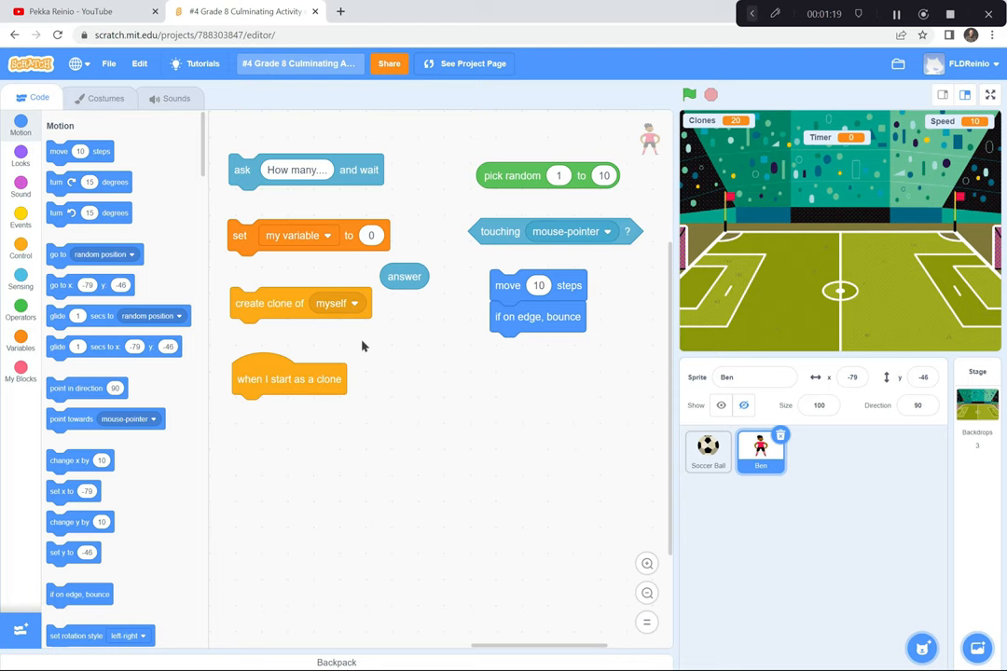
{"action": "mouse_move", "coordinate": [324, 326]}
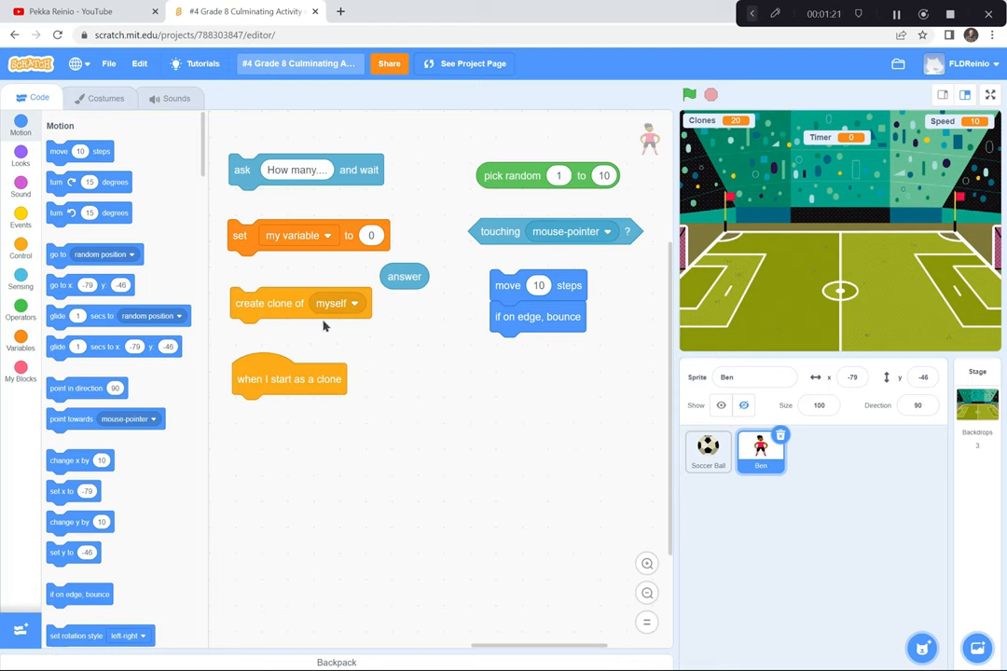
{"action": "mouse_move", "coordinate": [414, 366]}
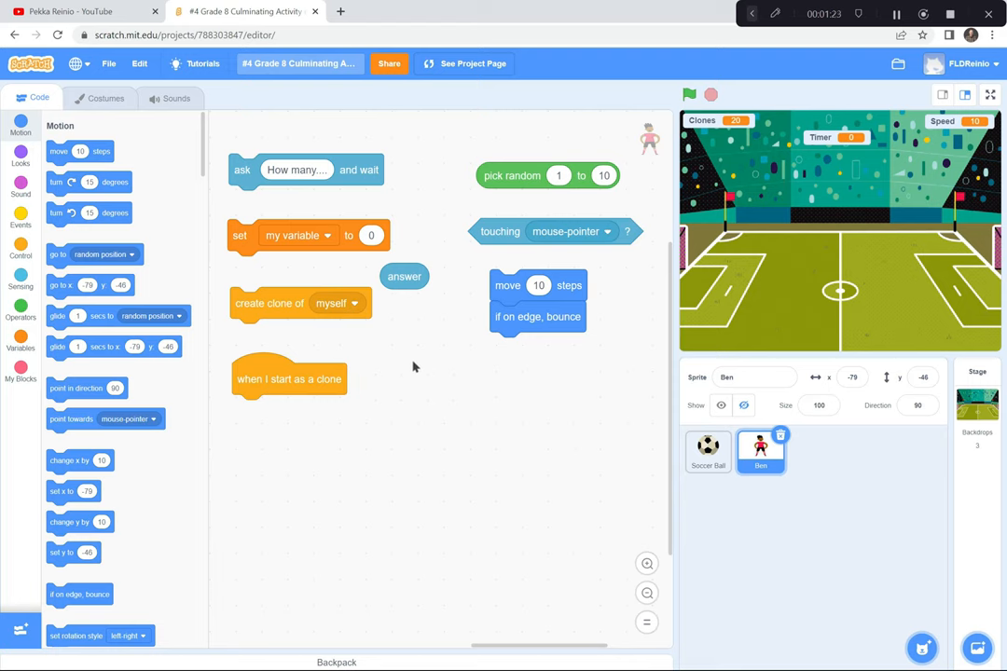
{"action": "mouse_move", "coordinate": [292, 388]}
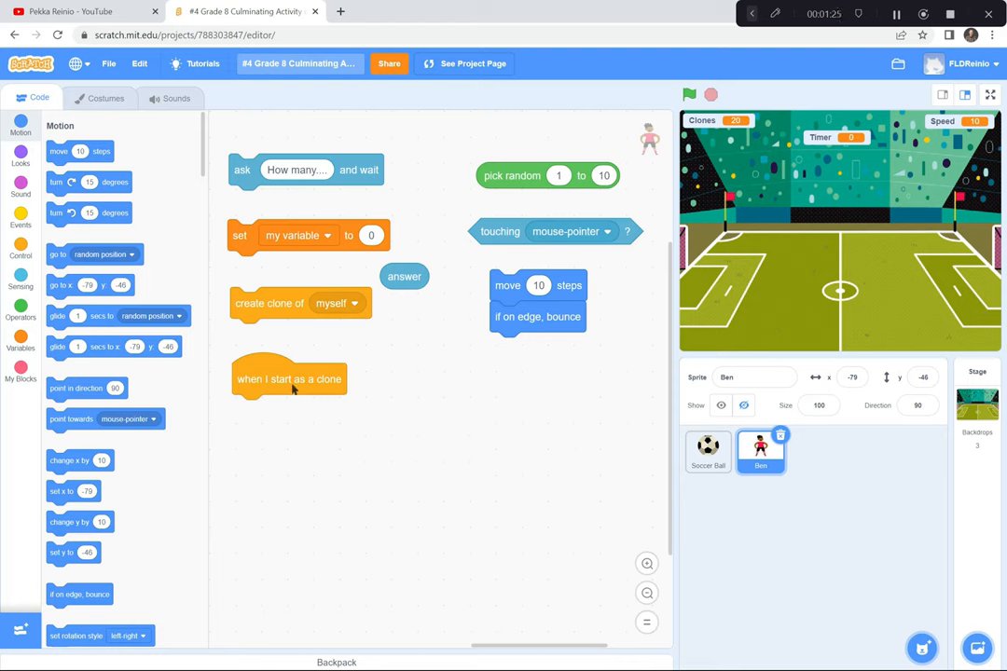
{"action": "mouse_move", "coordinate": [466, 419]}
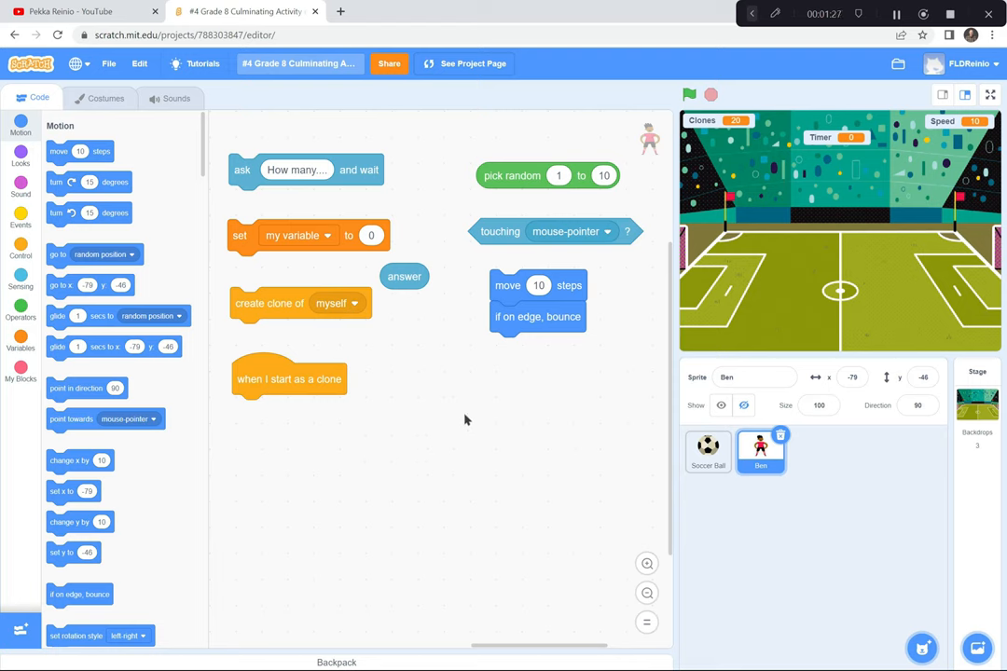
{"action": "mouse_move", "coordinate": [606, 306]}
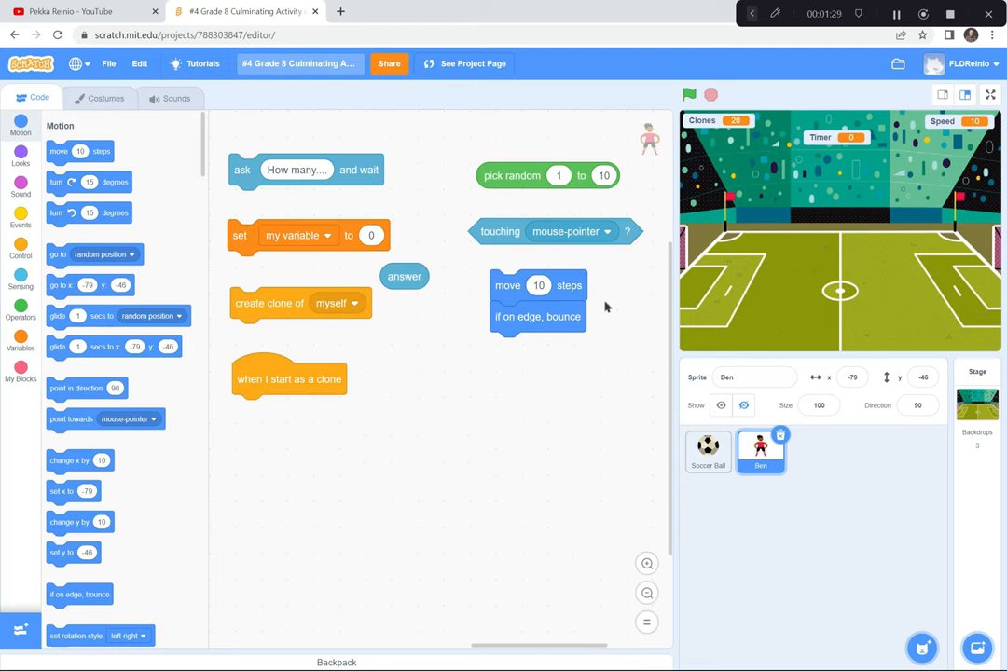
{"action": "mouse_move", "coordinate": [518, 517]}
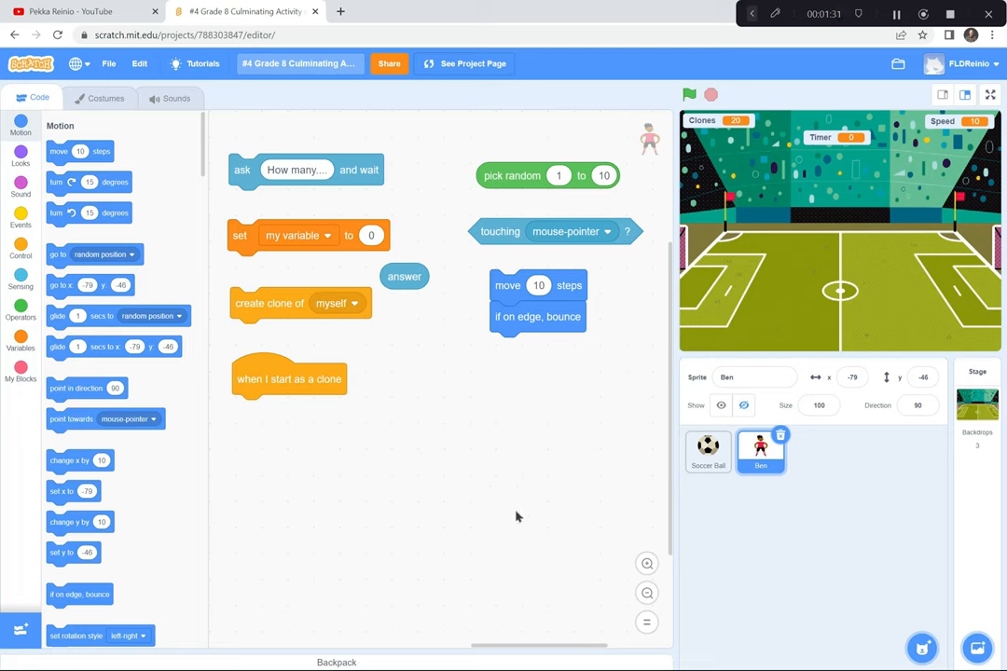
{"action": "mouse_move", "coordinate": [500, 236]}
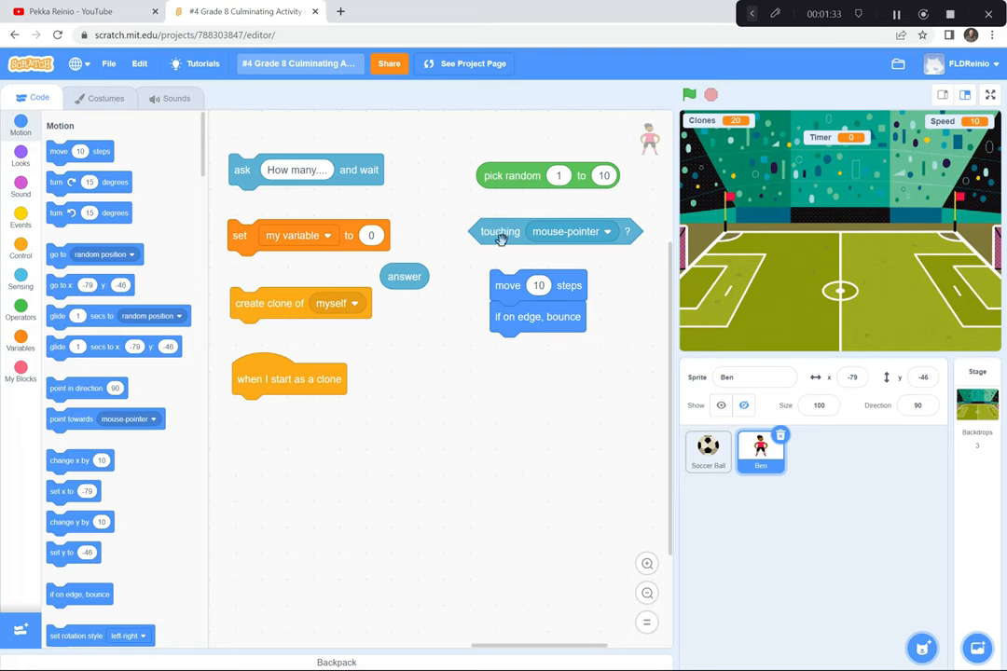
{"action": "mouse_move", "coordinate": [793, 248]}
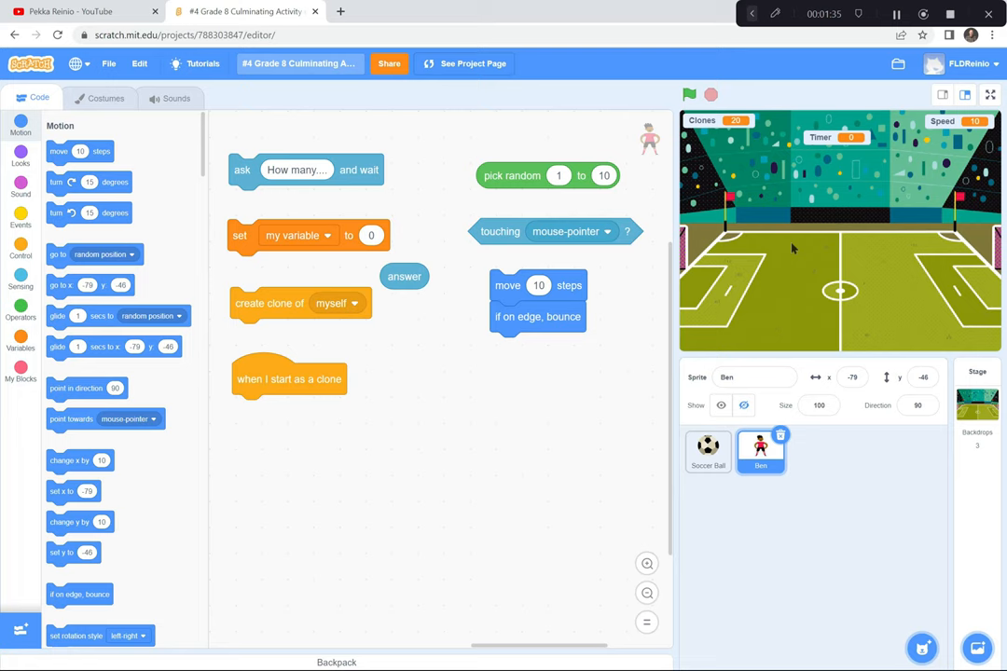
{"action": "mouse_move", "coordinate": [519, 534]}
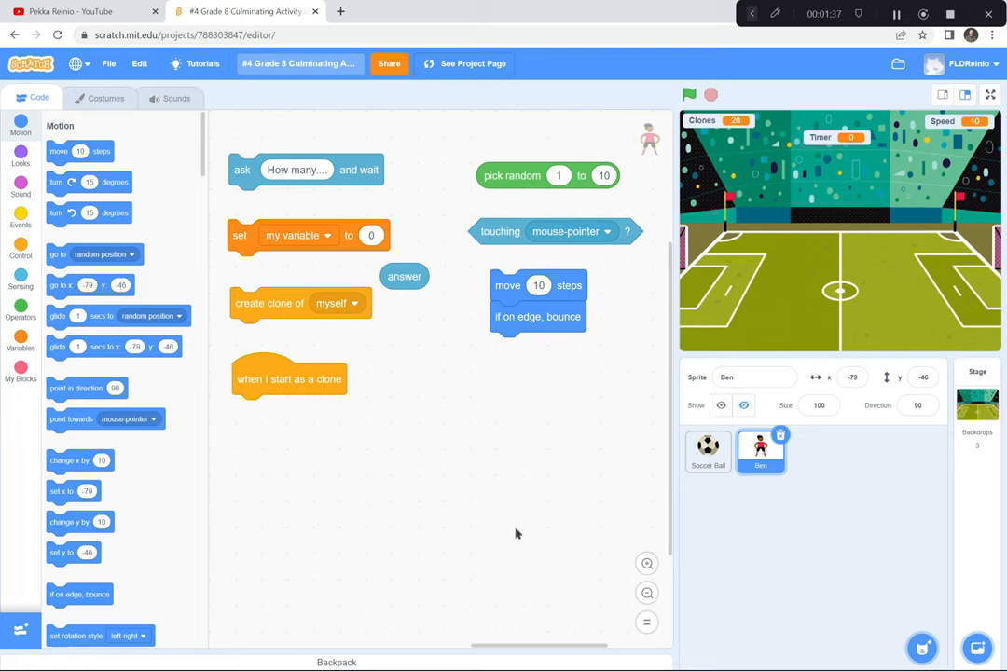
{"action": "mouse_move", "coordinate": [507, 436]}
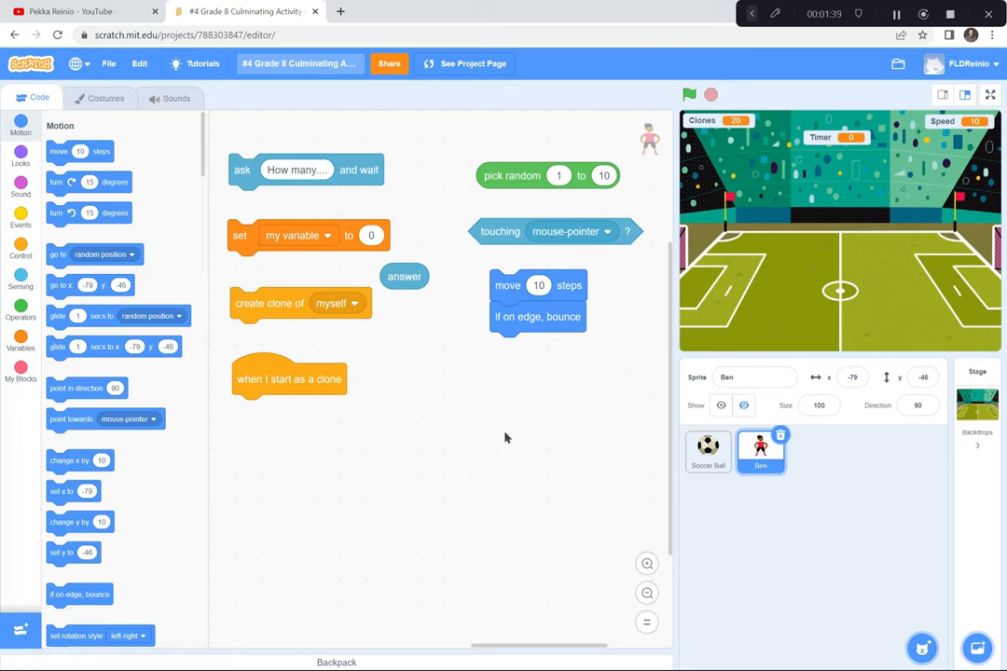
{"action": "mouse_move", "coordinate": [606, 372]}
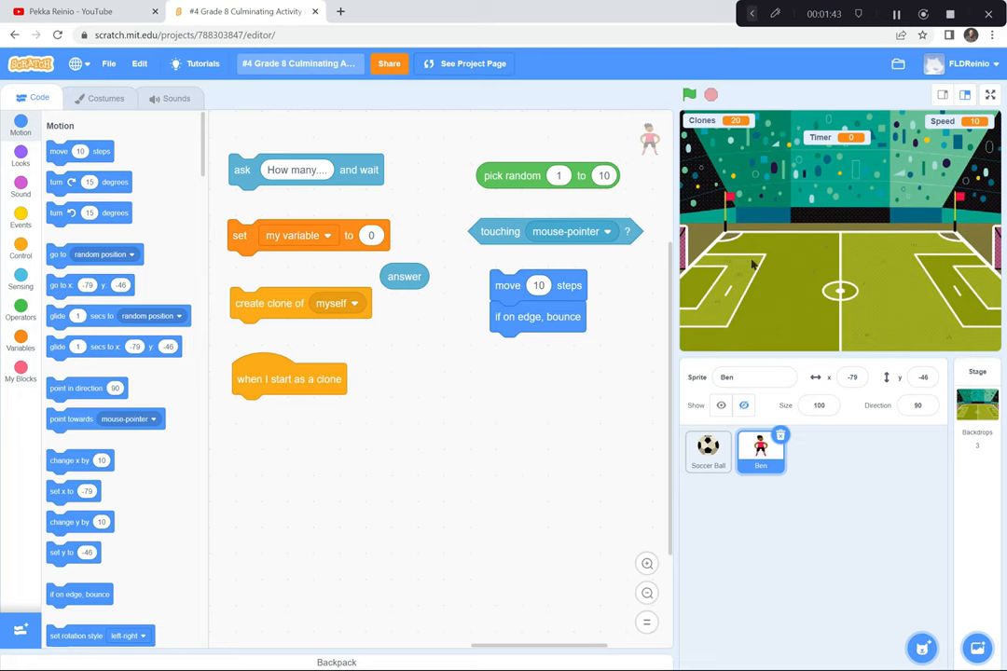
{"action": "mouse_move", "coordinate": [519, 200]}
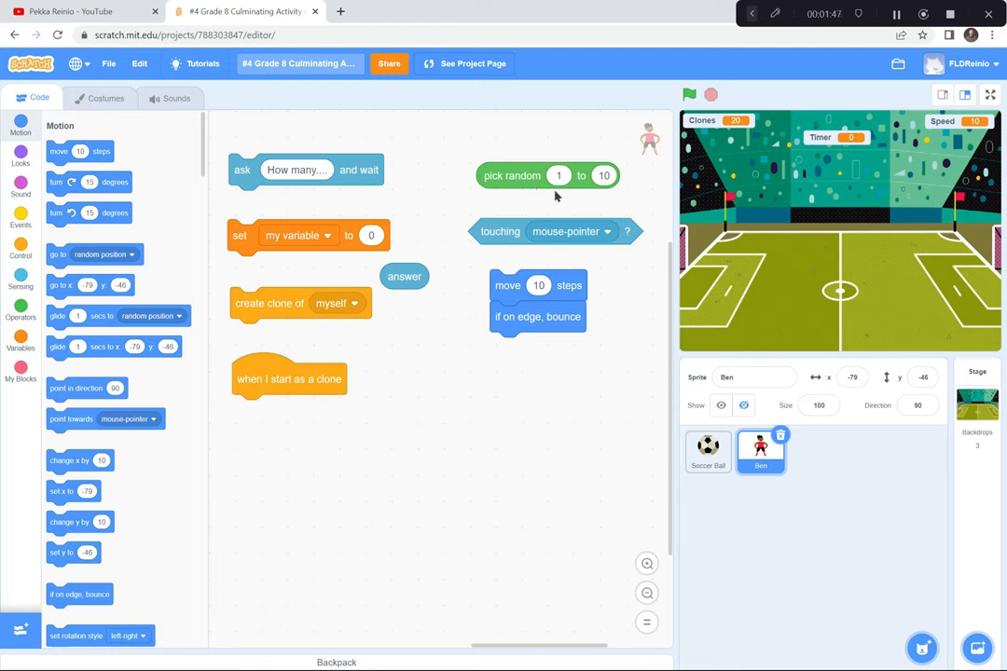
{"action": "mouse_move", "coordinate": [593, 373]}
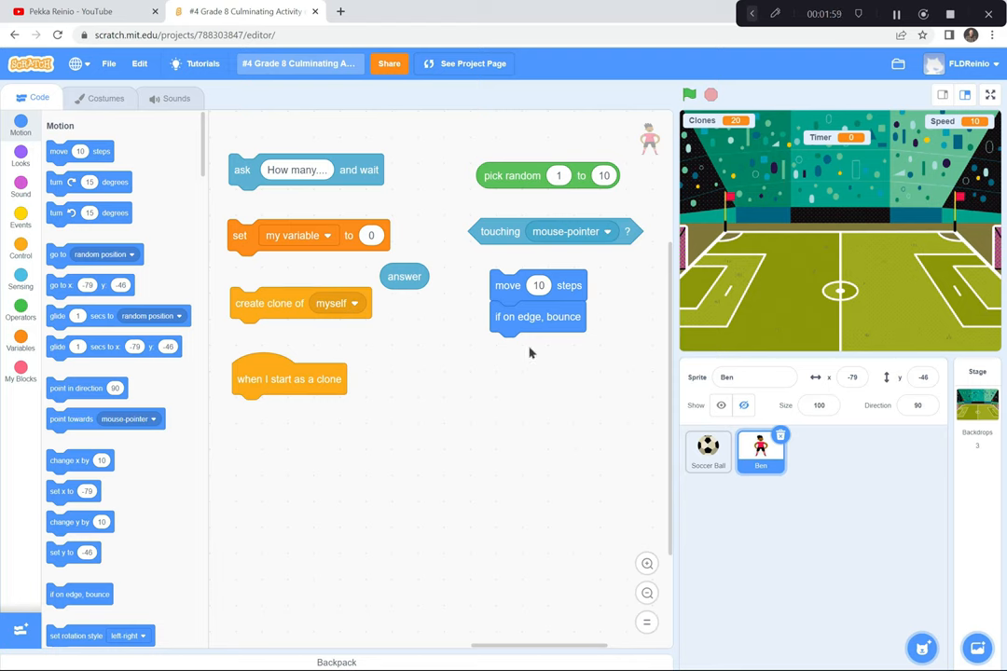
{"action": "mouse_move", "coordinate": [718, 56]}
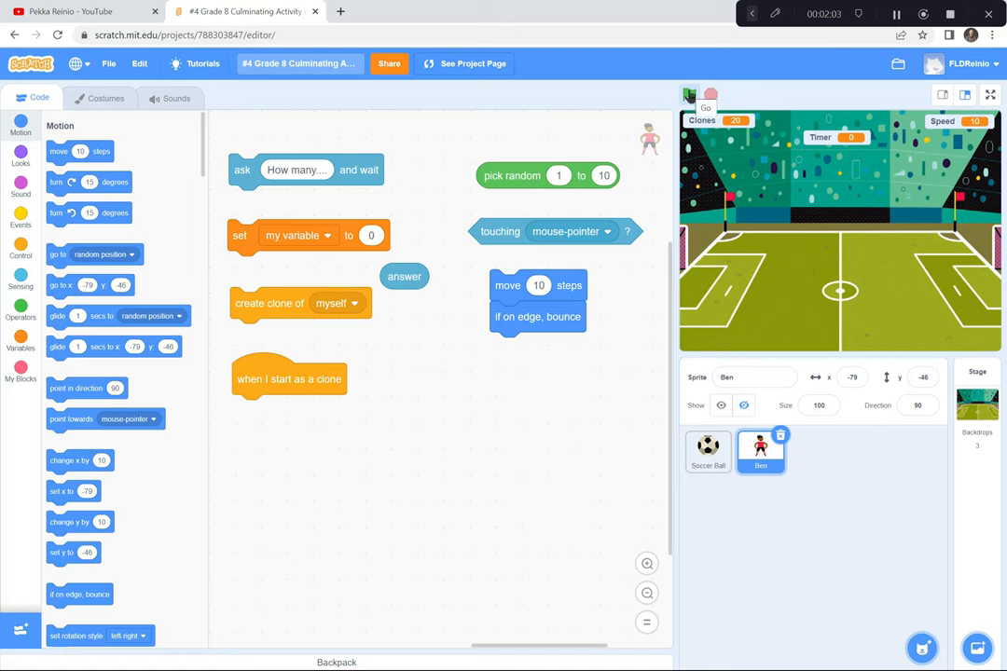
{"action": "left_click", "coordinate": [690, 93]}
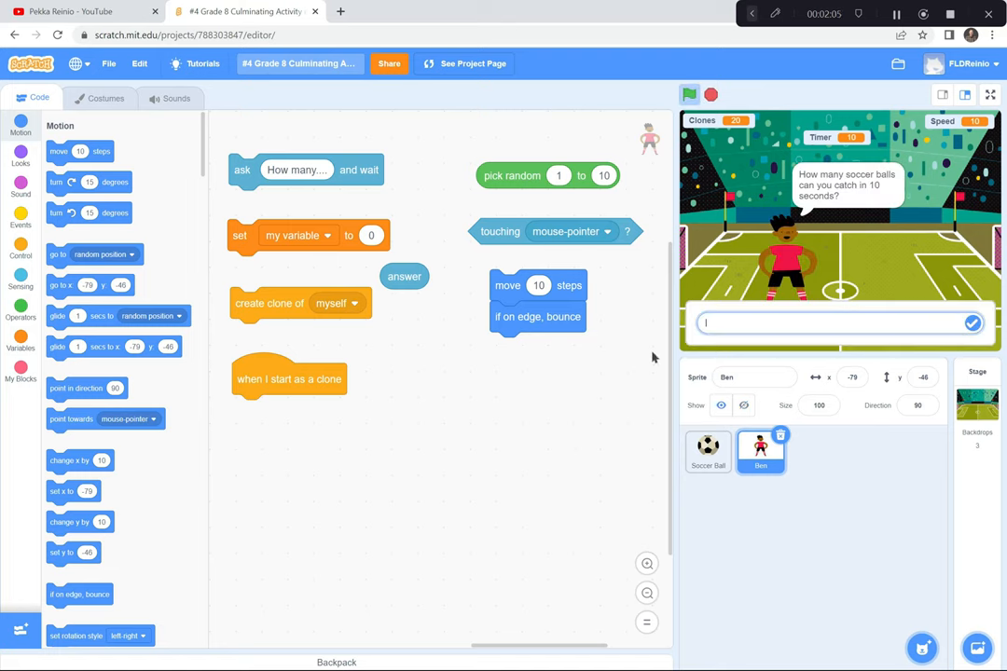
{"action": "mouse_move", "coordinate": [634, 369]}
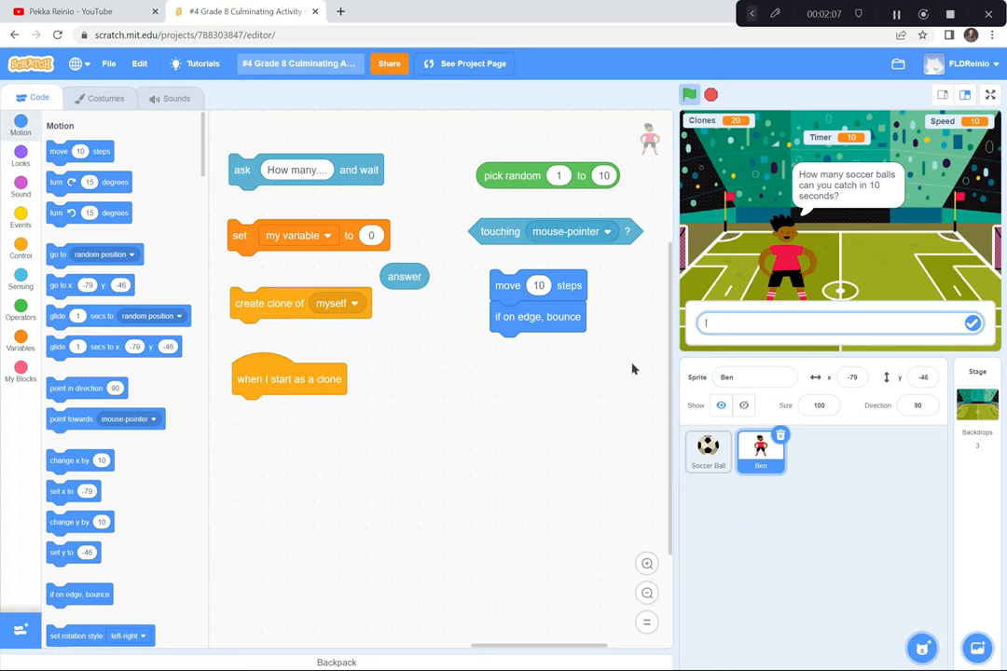
{"action": "type", "text": "10"}
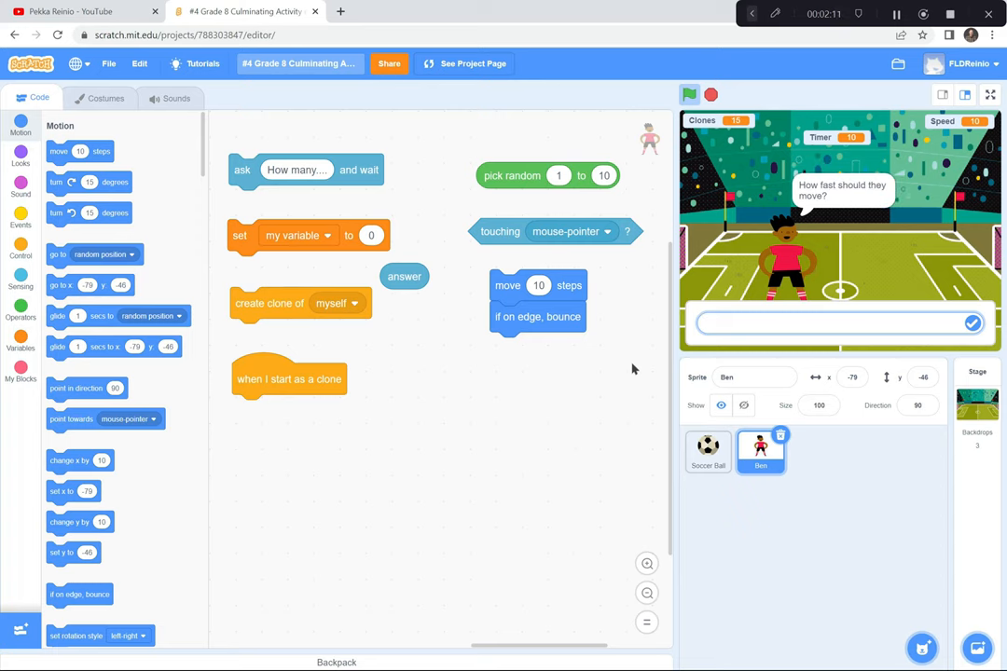
{"action": "type", "text": "10"}
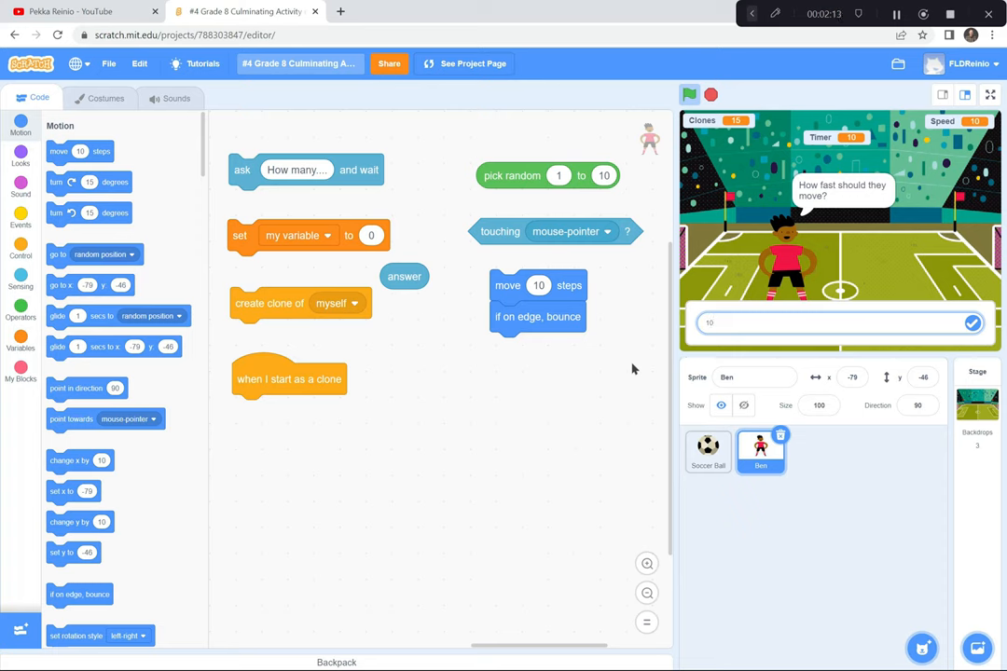
{"action": "mouse_move", "coordinate": [694, 354]}
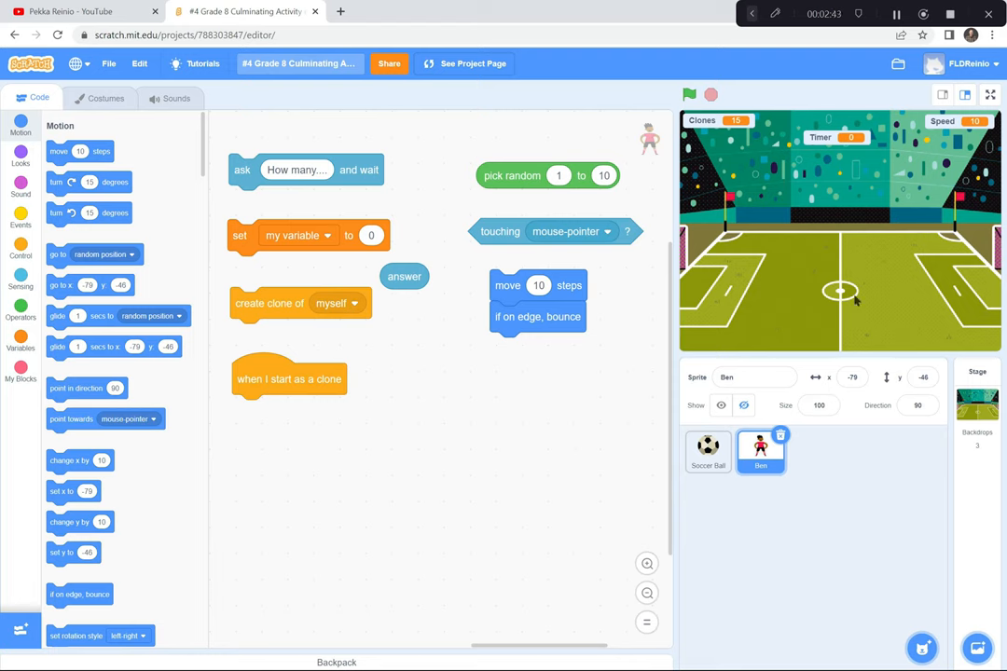
{"action": "mouse_move", "coordinate": [591, 397]}
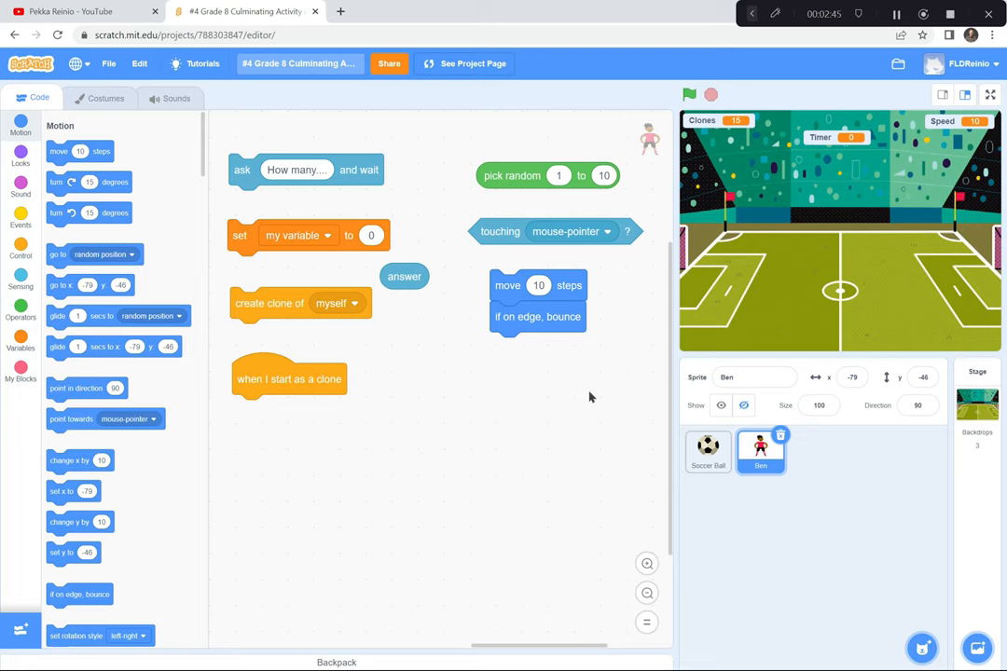
{"action": "mouse_move", "coordinate": [470, 218]}
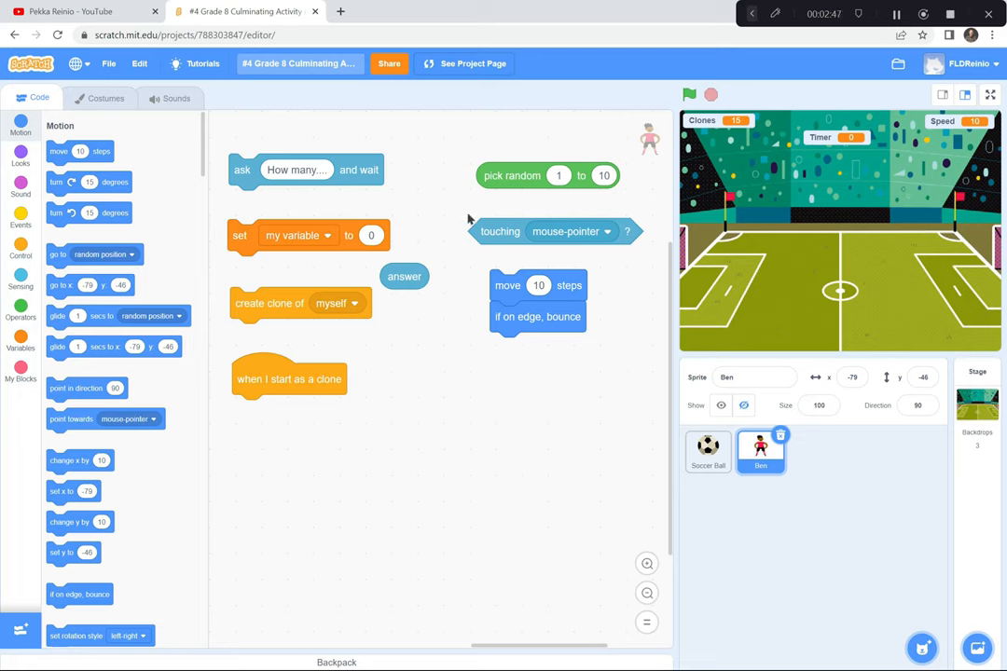
{"action": "mouse_move", "coordinate": [533, 412]}
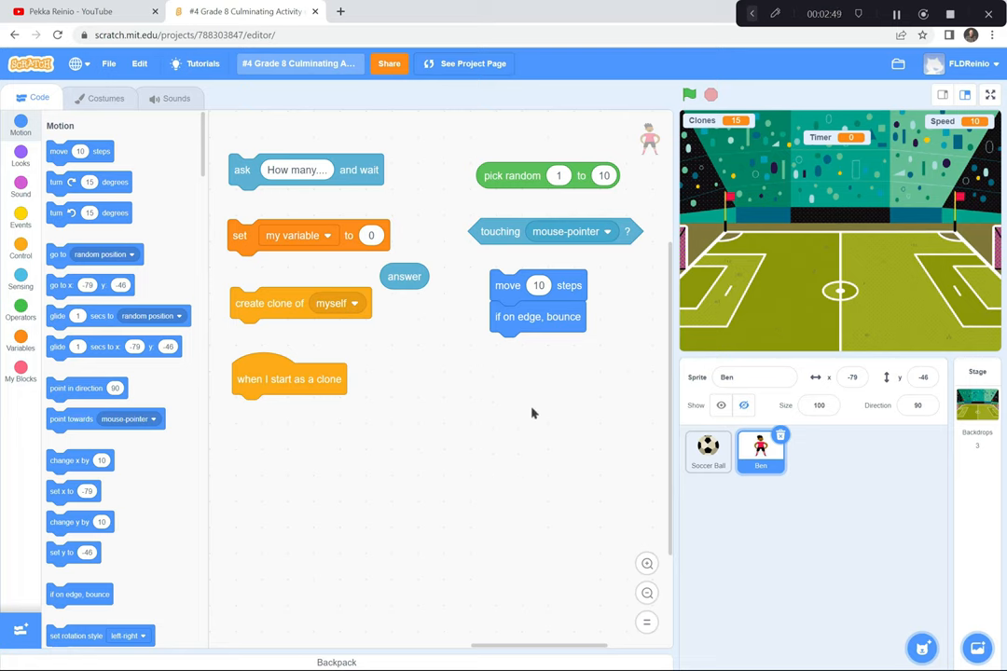